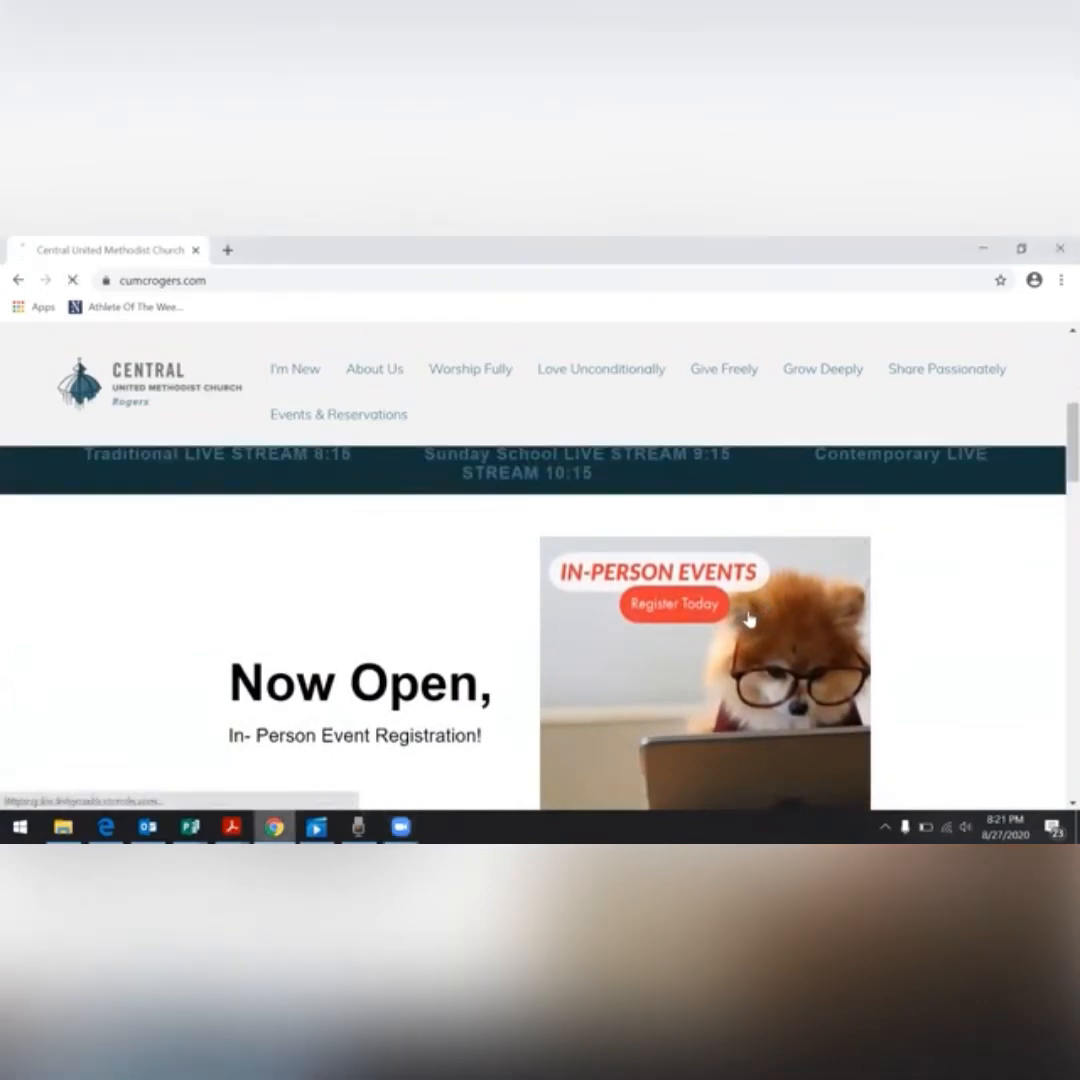
Start registration from the In-Person Events 'Register Today' banner on the Central UMC Rogers site.
click(674, 604)
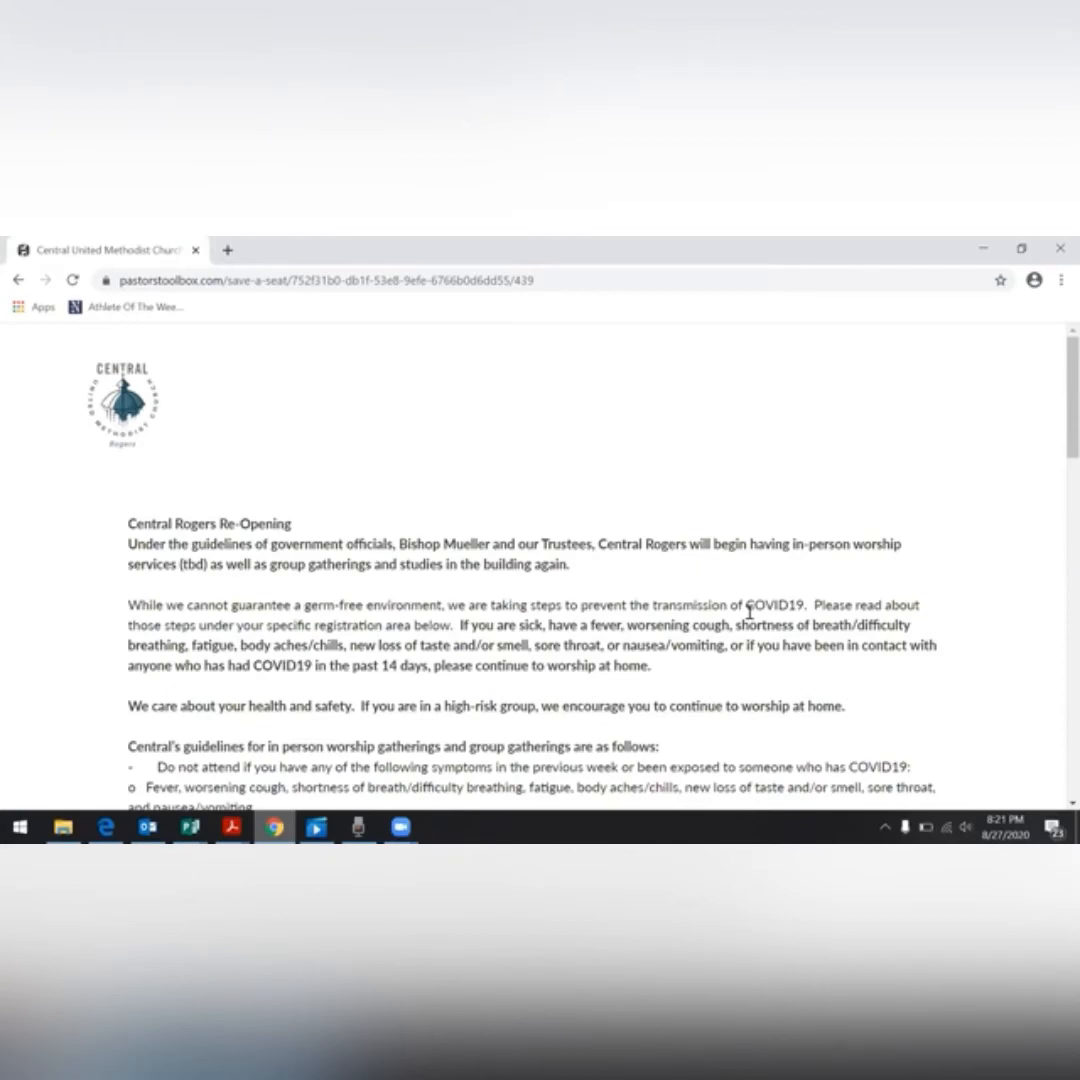
Scroll to Locations and select In Person Worship Services.
scroll(down, 3)
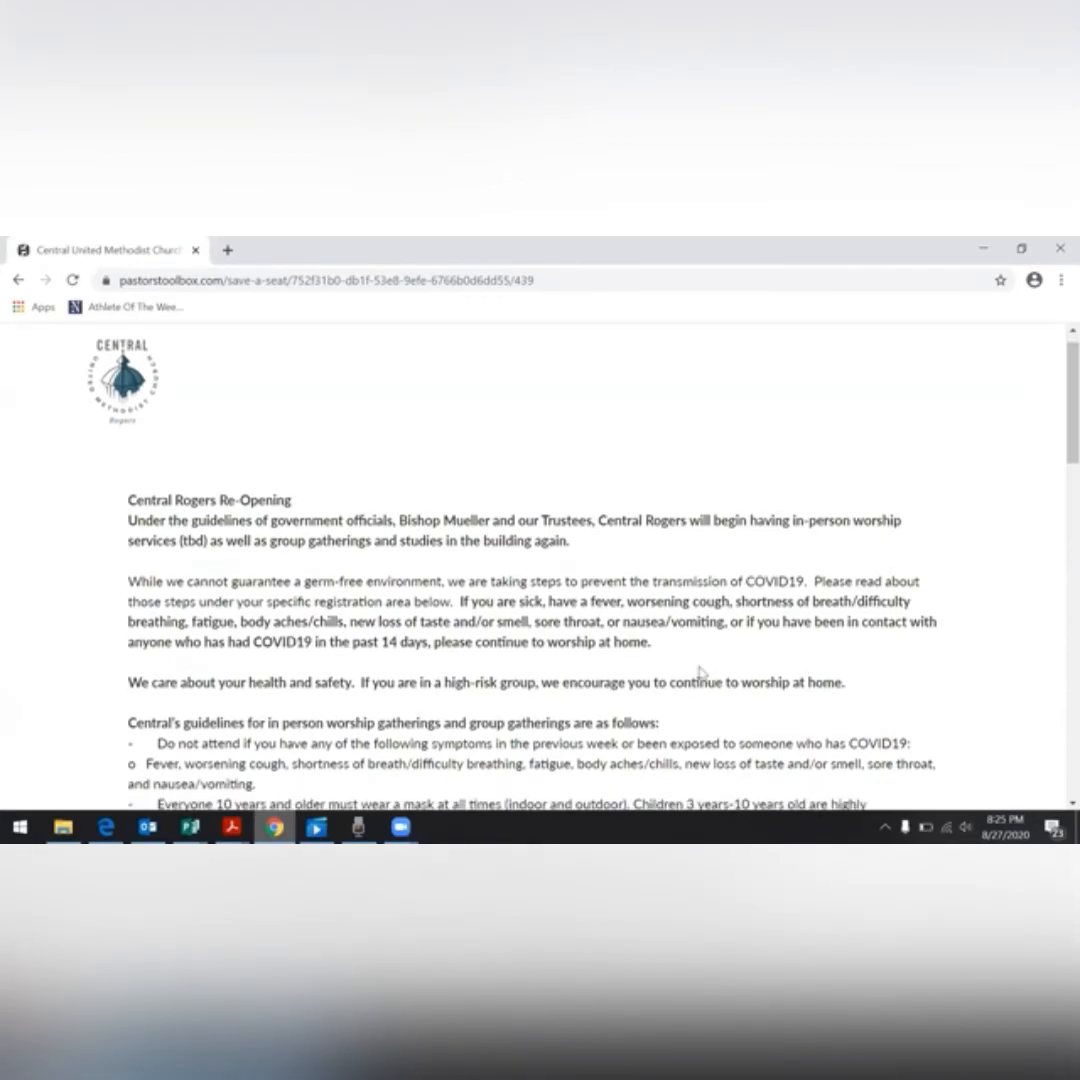
scroll(down, 3)
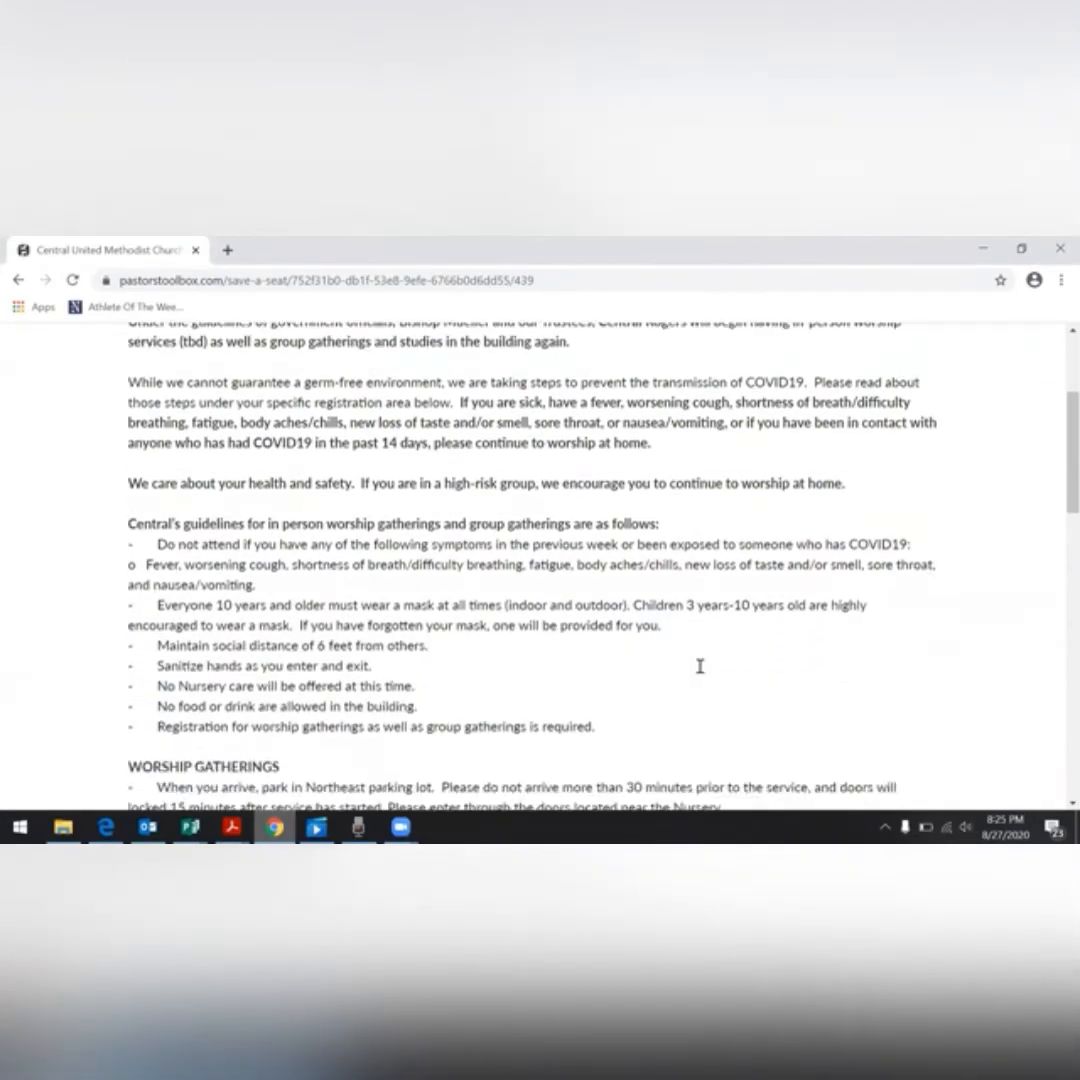
scroll(down, 3)
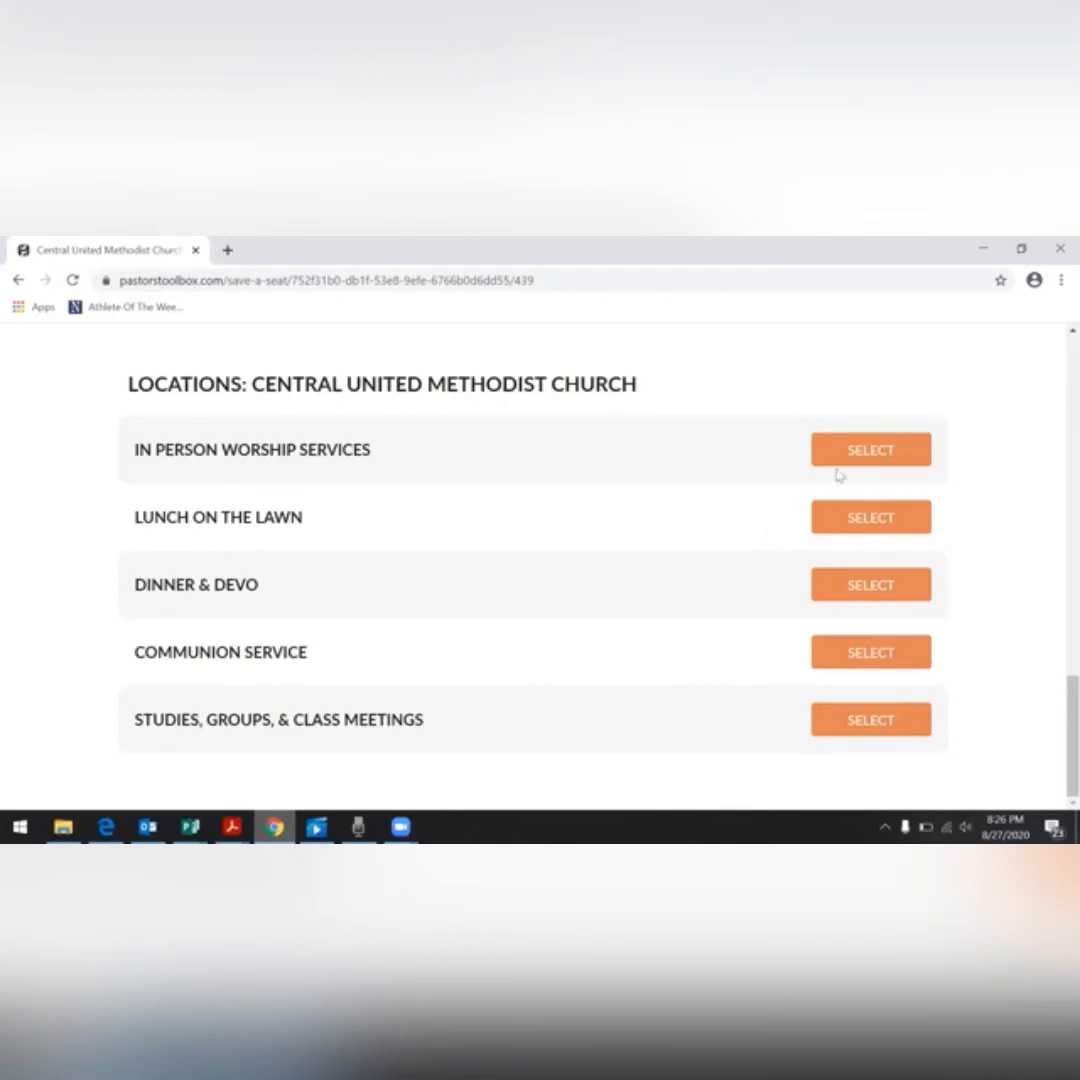
click(869, 449)
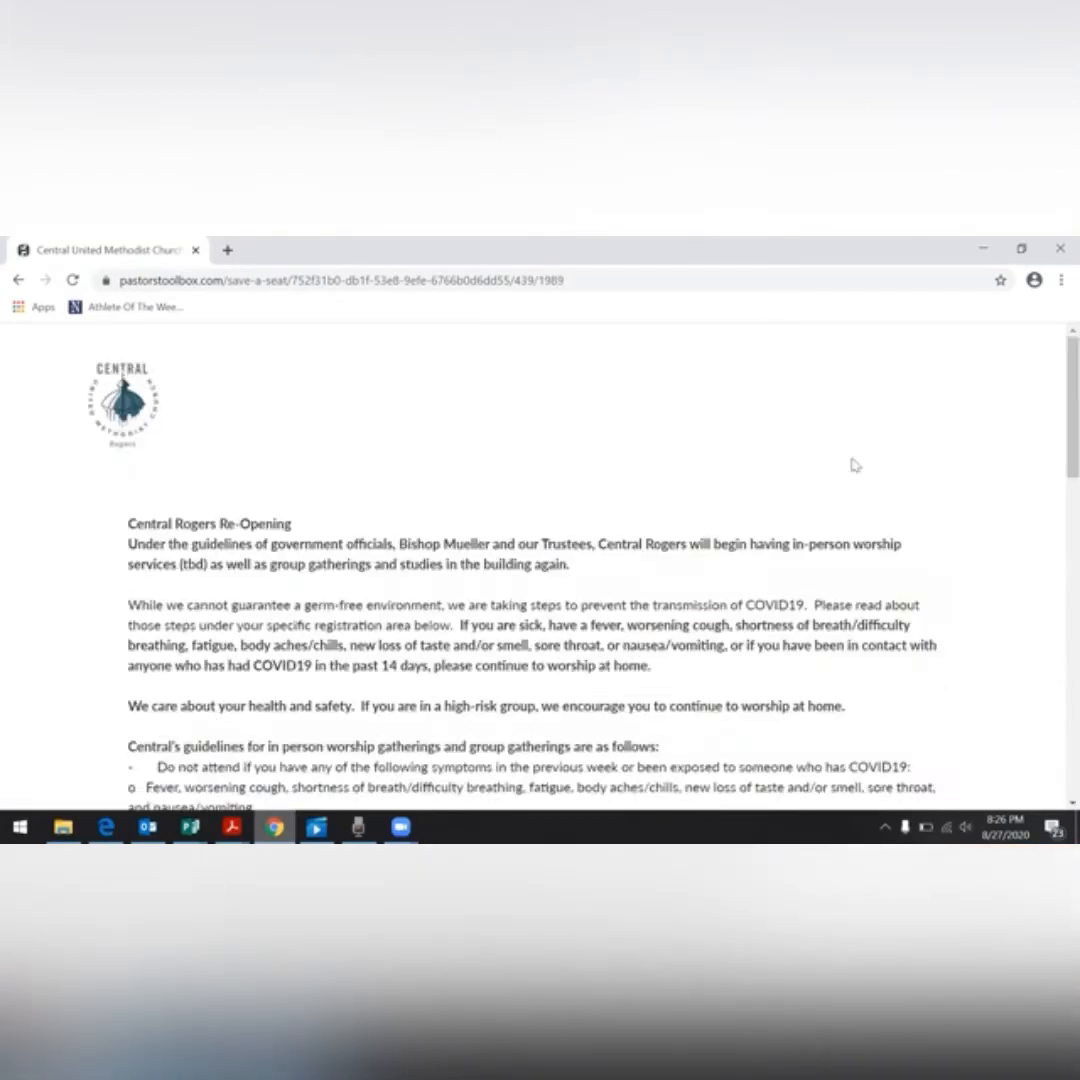
Scroll the service list and select the Sept. 6 11a worship service.
scroll(down, 3)
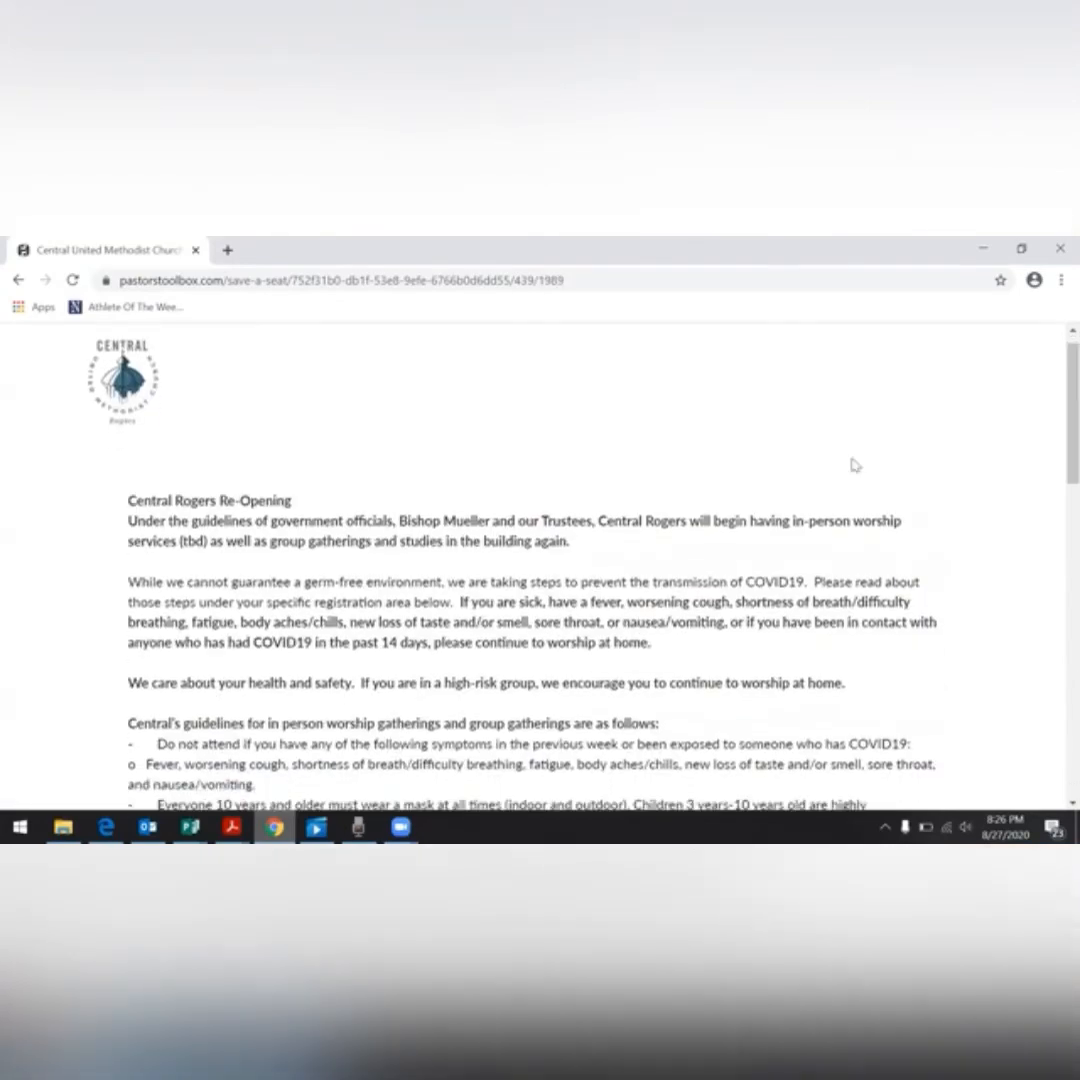
scroll(down, 3)
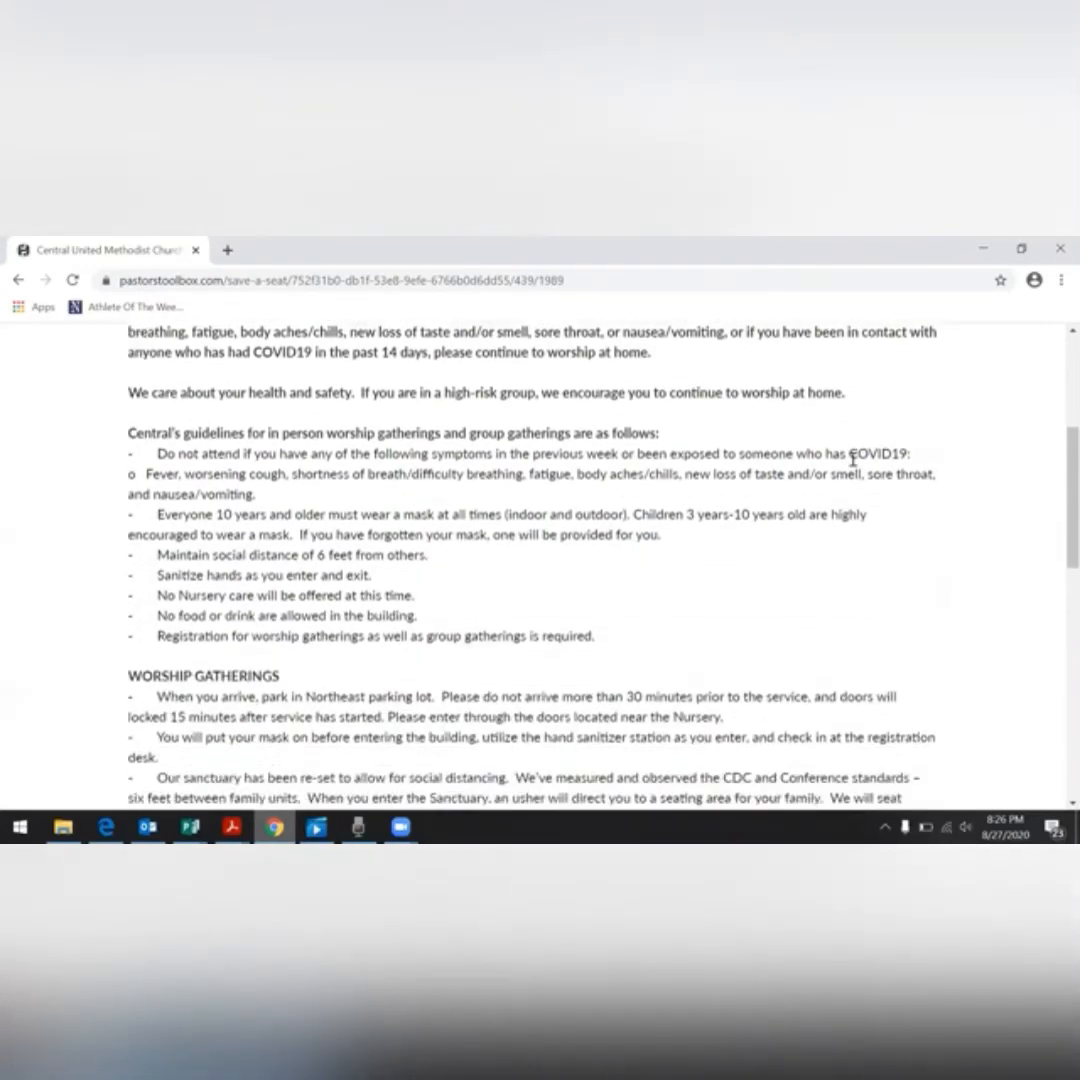
scroll(down, 3)
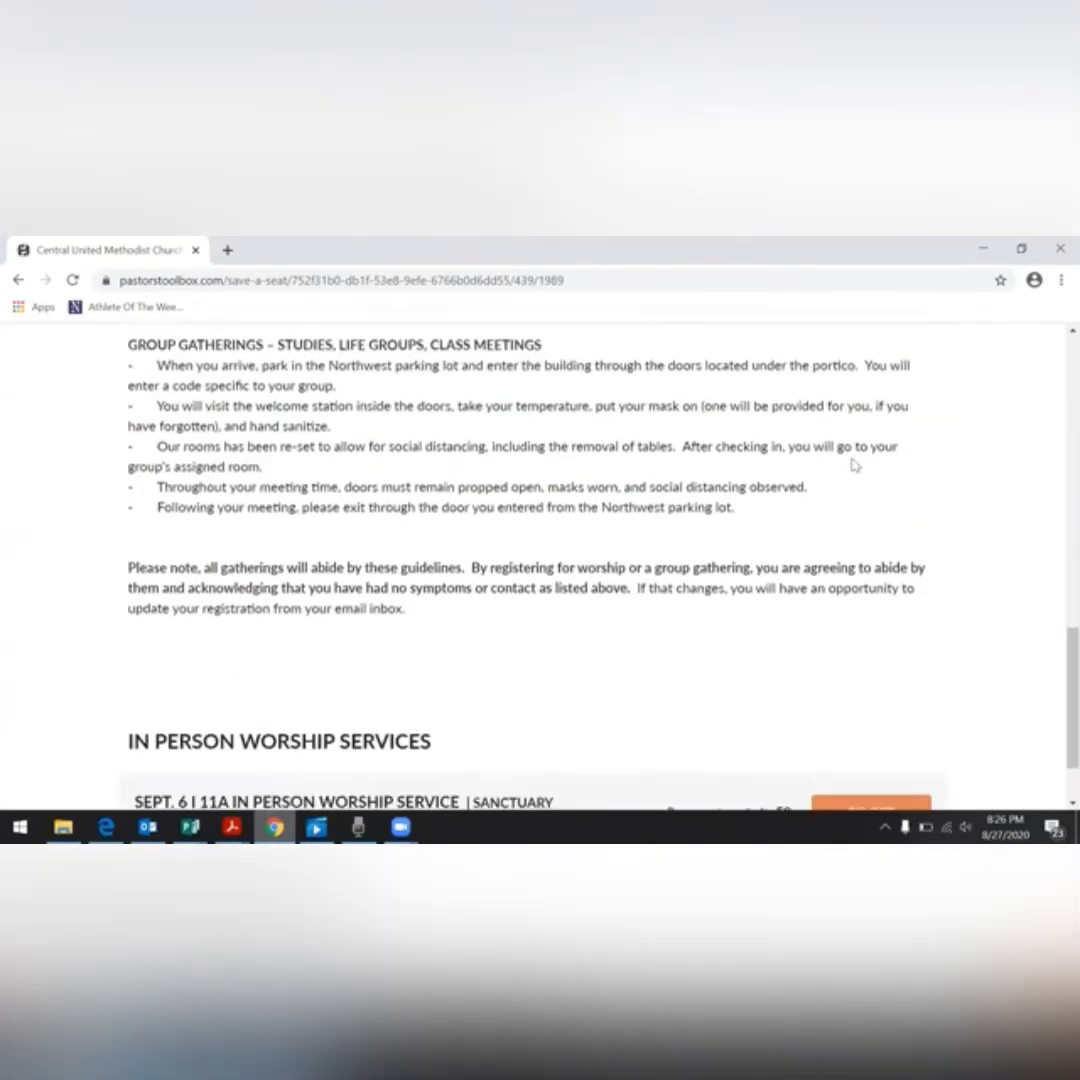
scroll(down, 3)
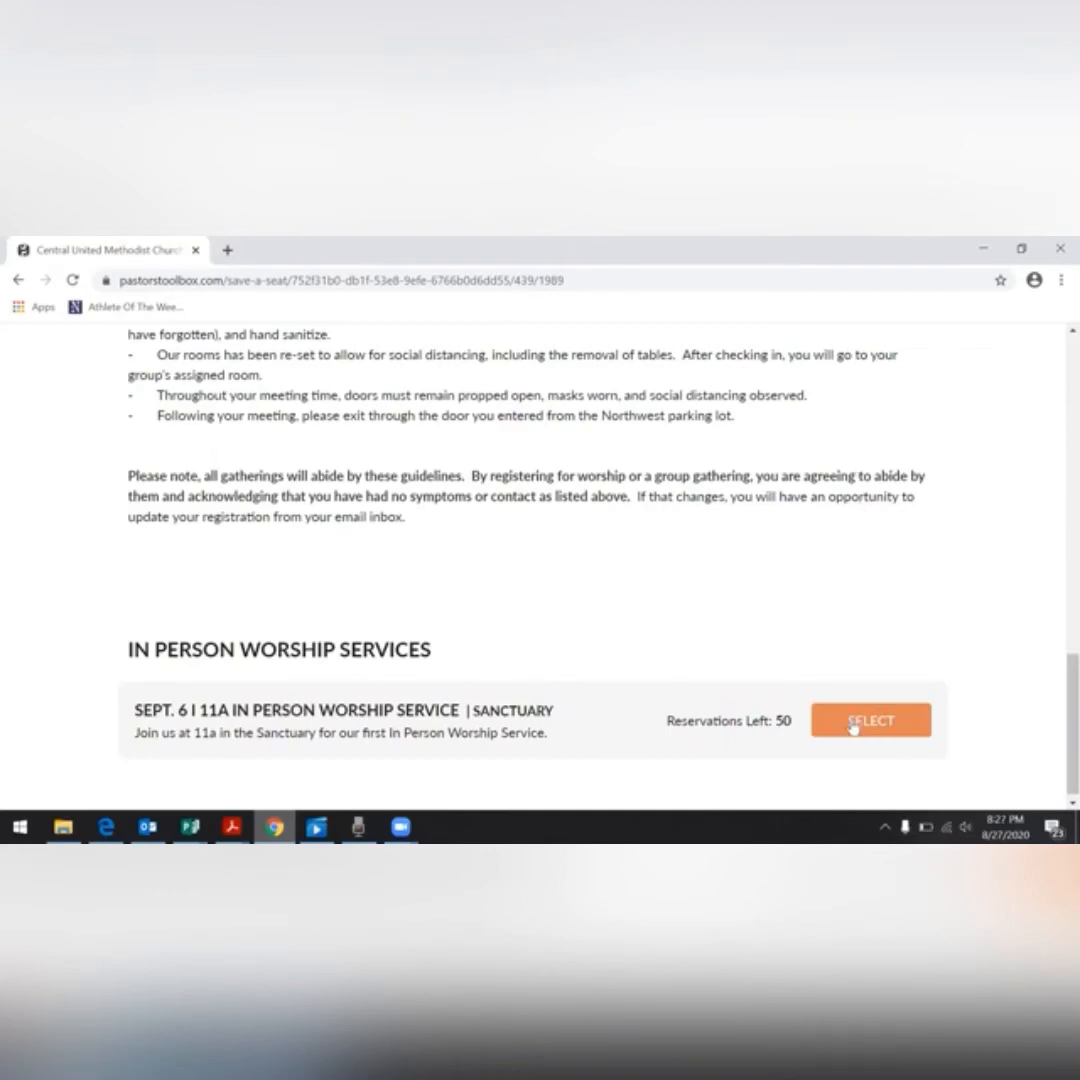
click(870, 720)
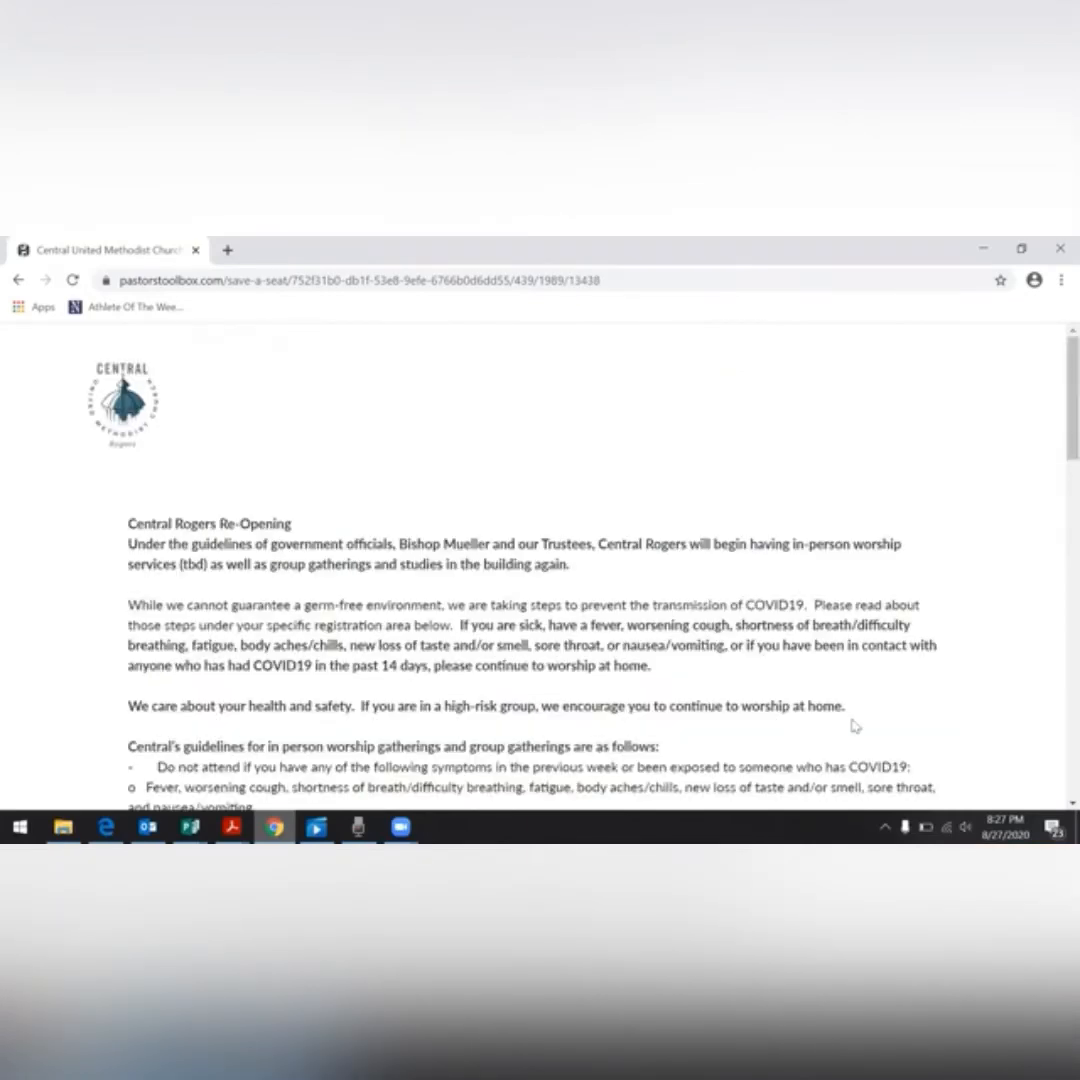
Fill in name, email and saved phone, choose 4 seats, and open the General Release.
scroll(down, 3)
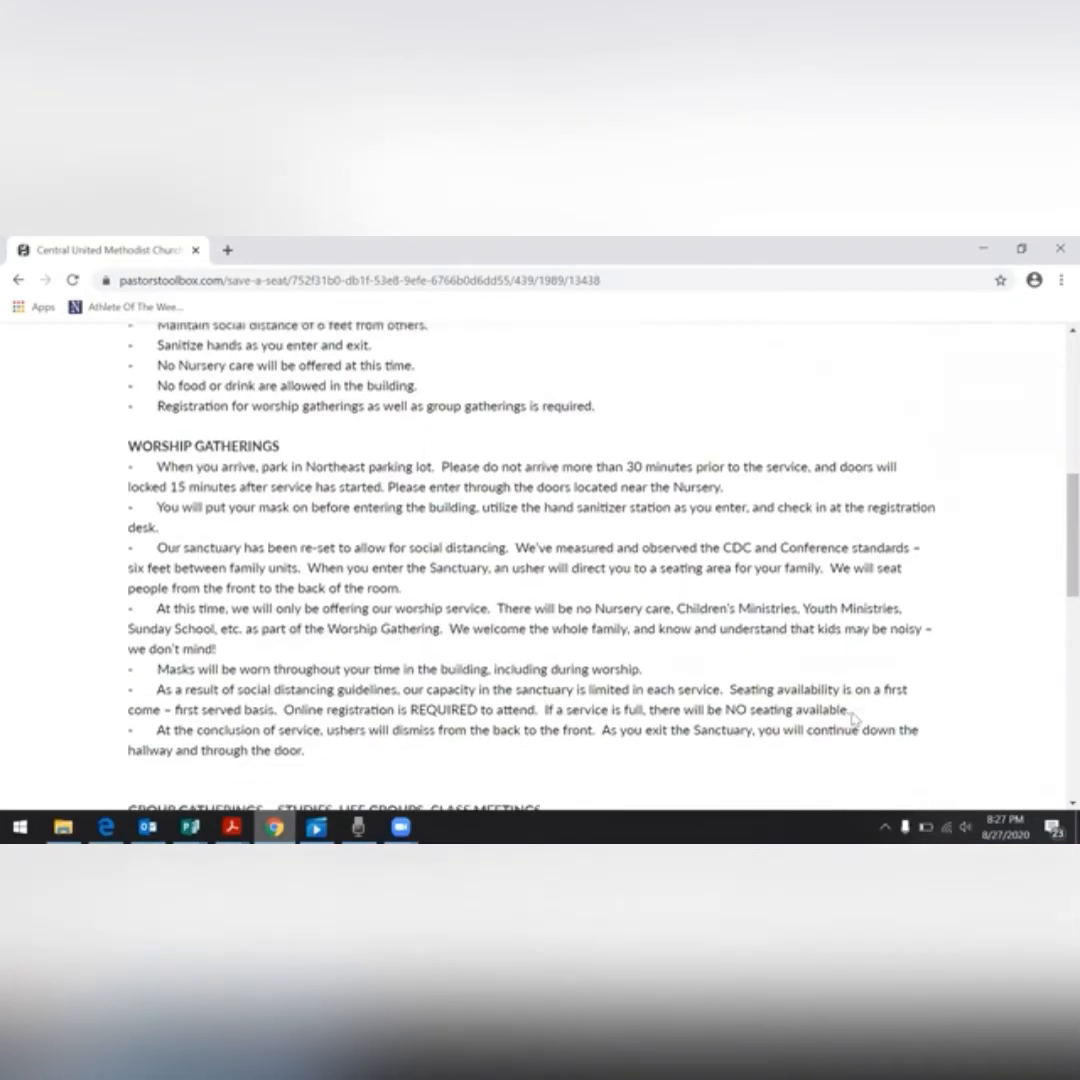
scroll(down, 3)
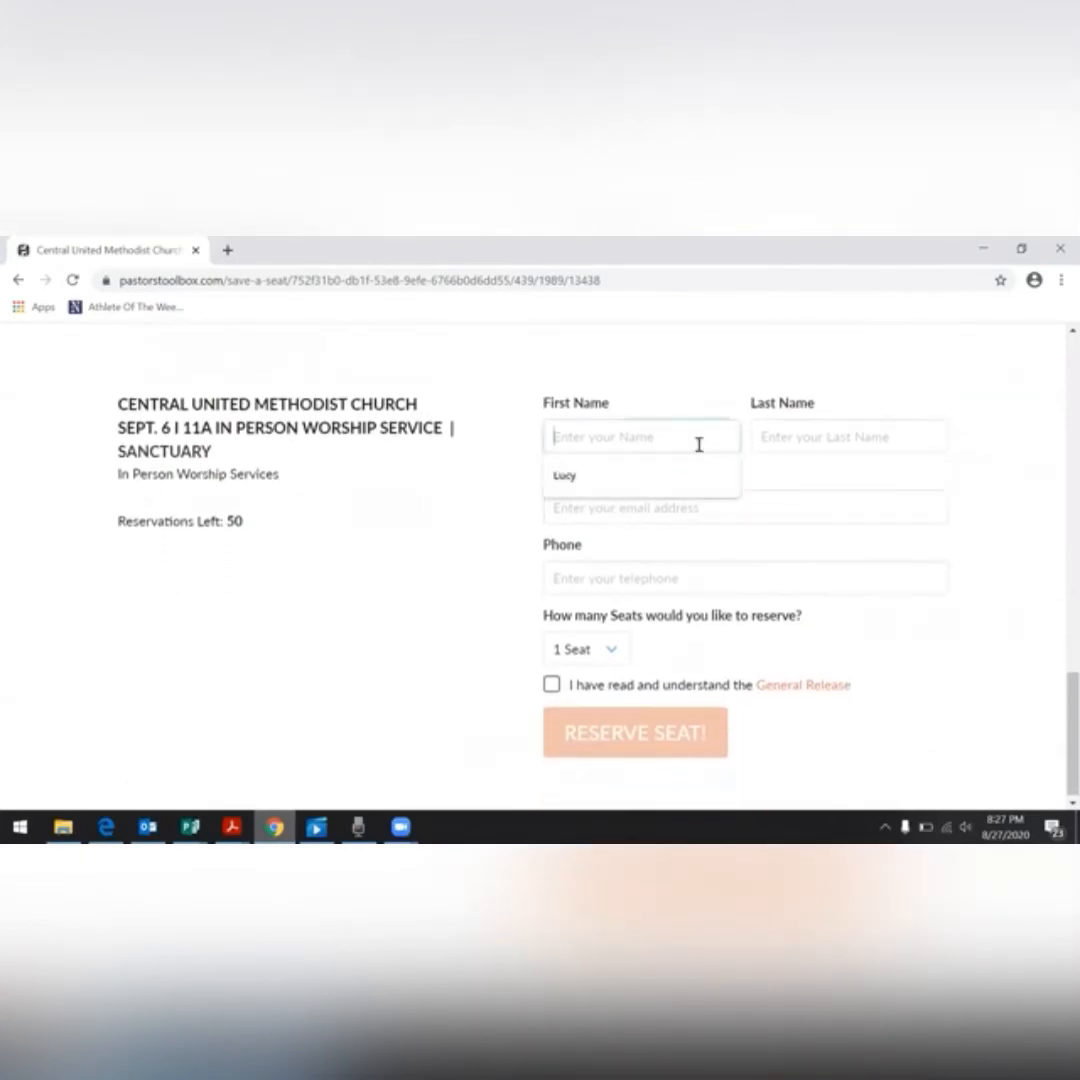
text(Swanson)
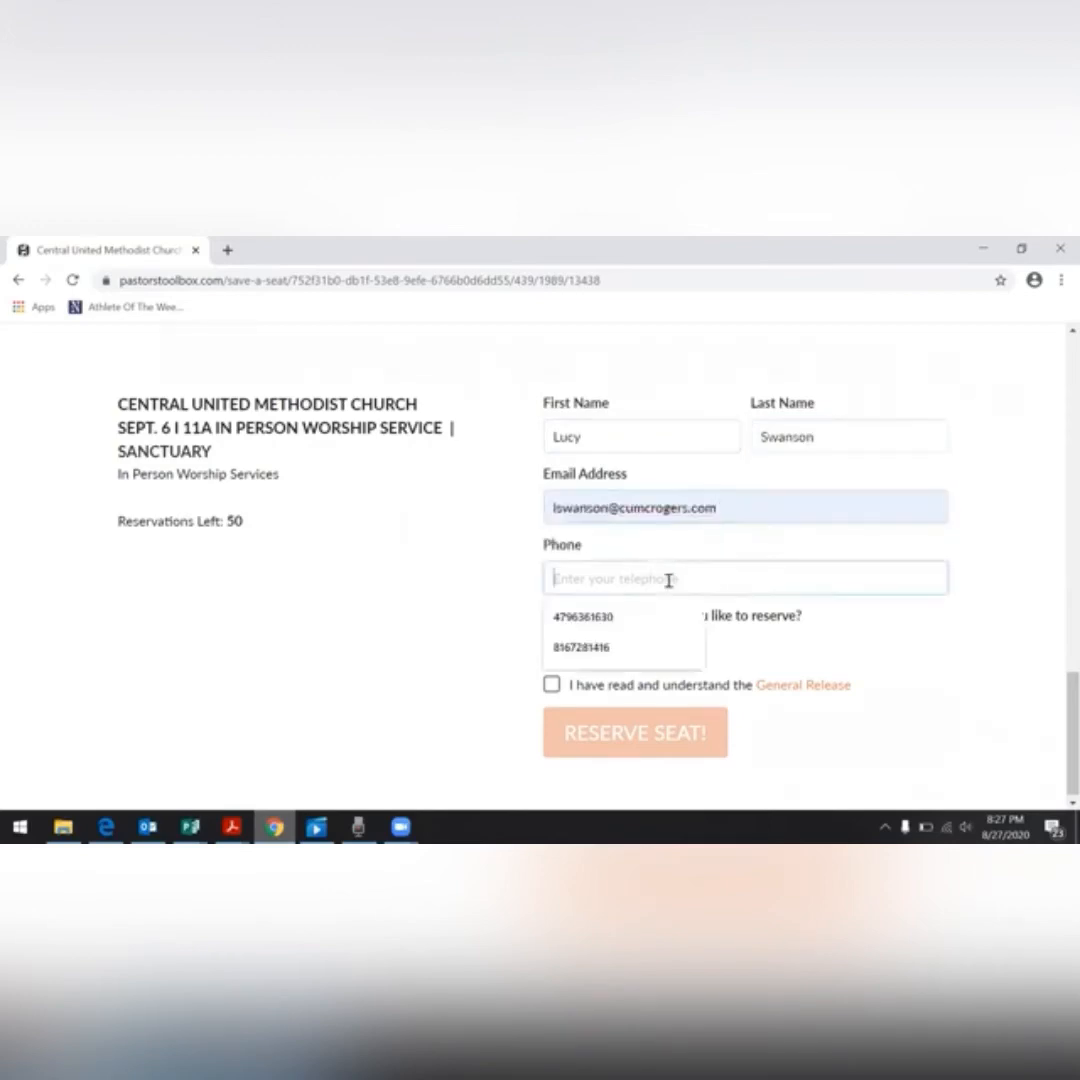
click(583, 617)
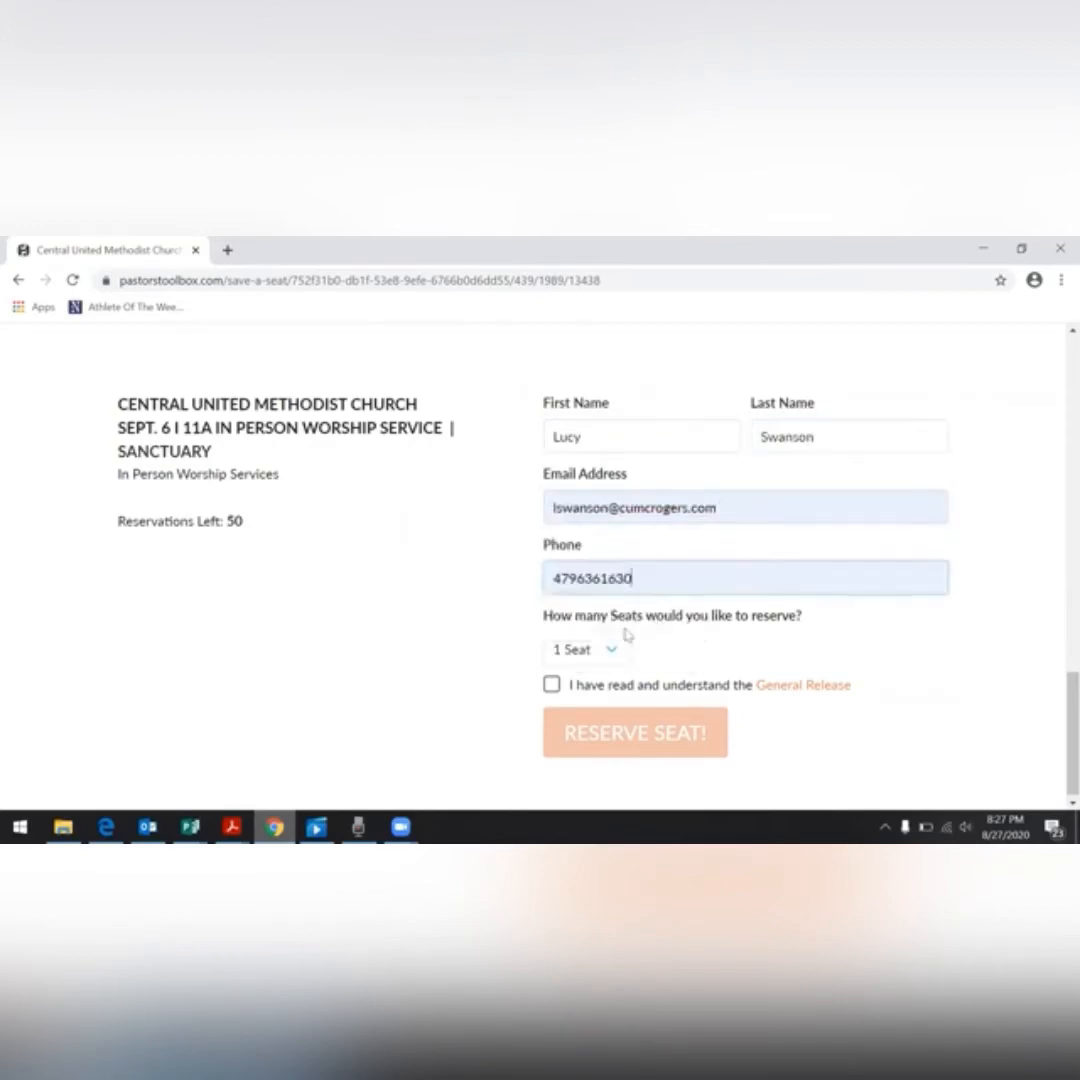
click(585, 649)
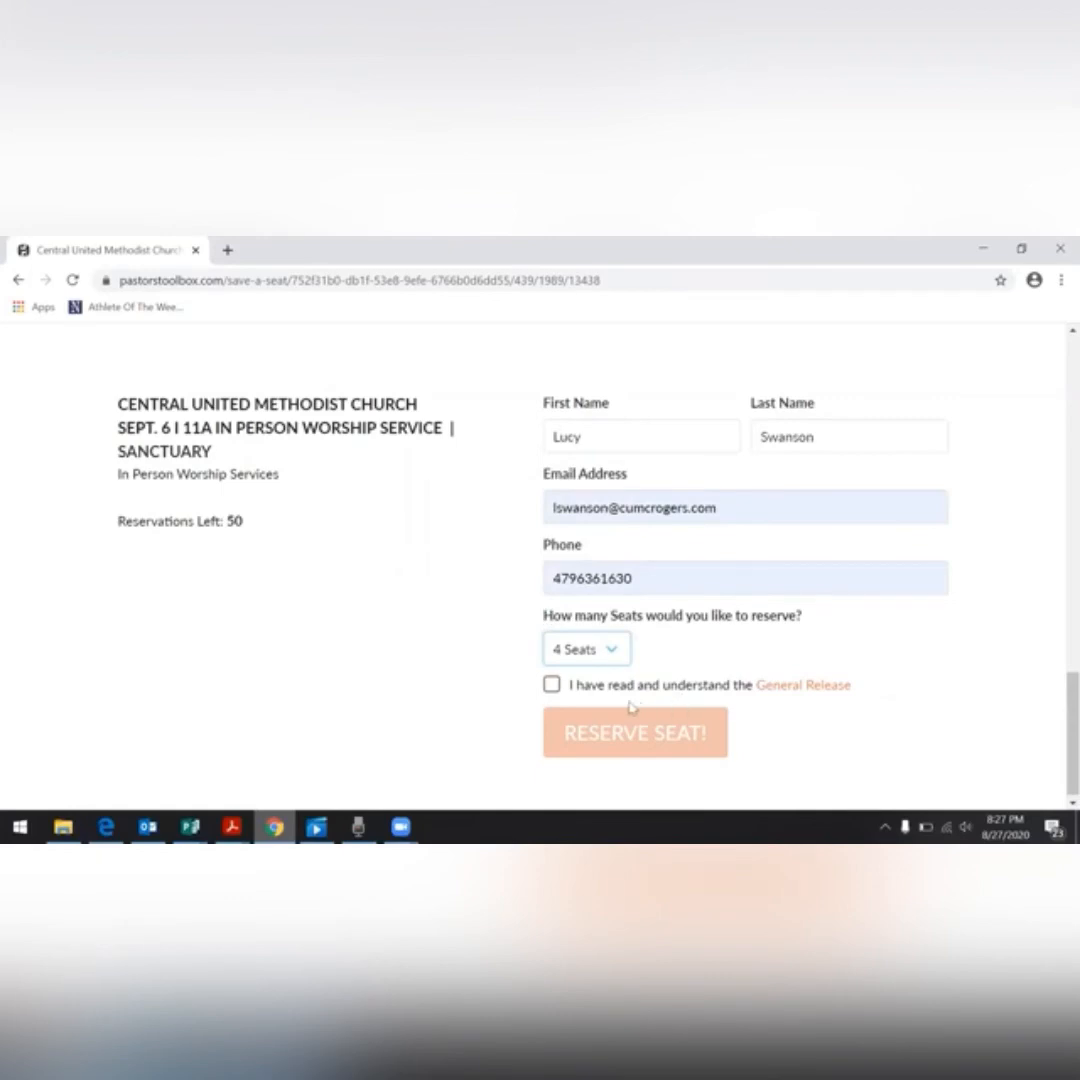
click(803, 685)
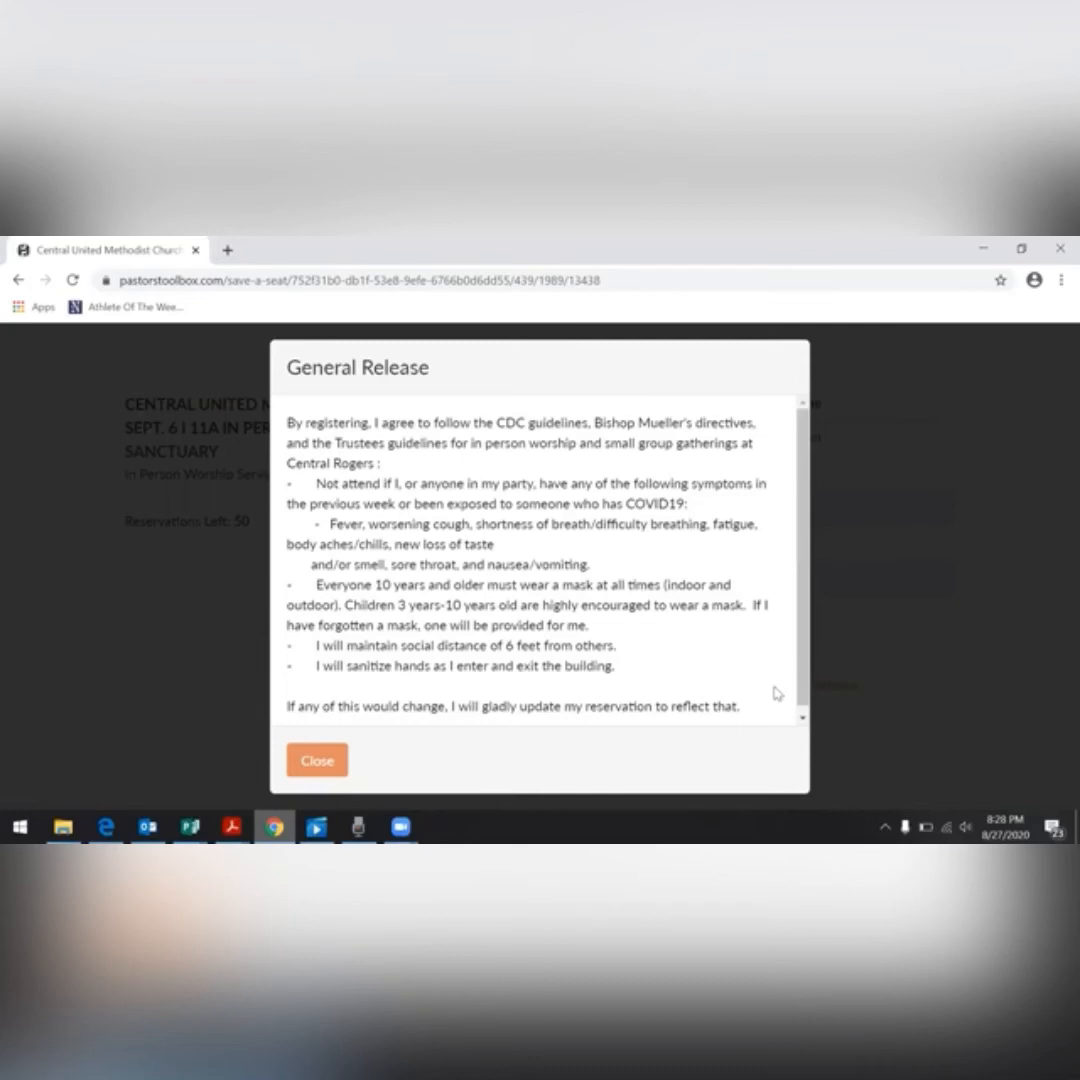
click(316, 760)
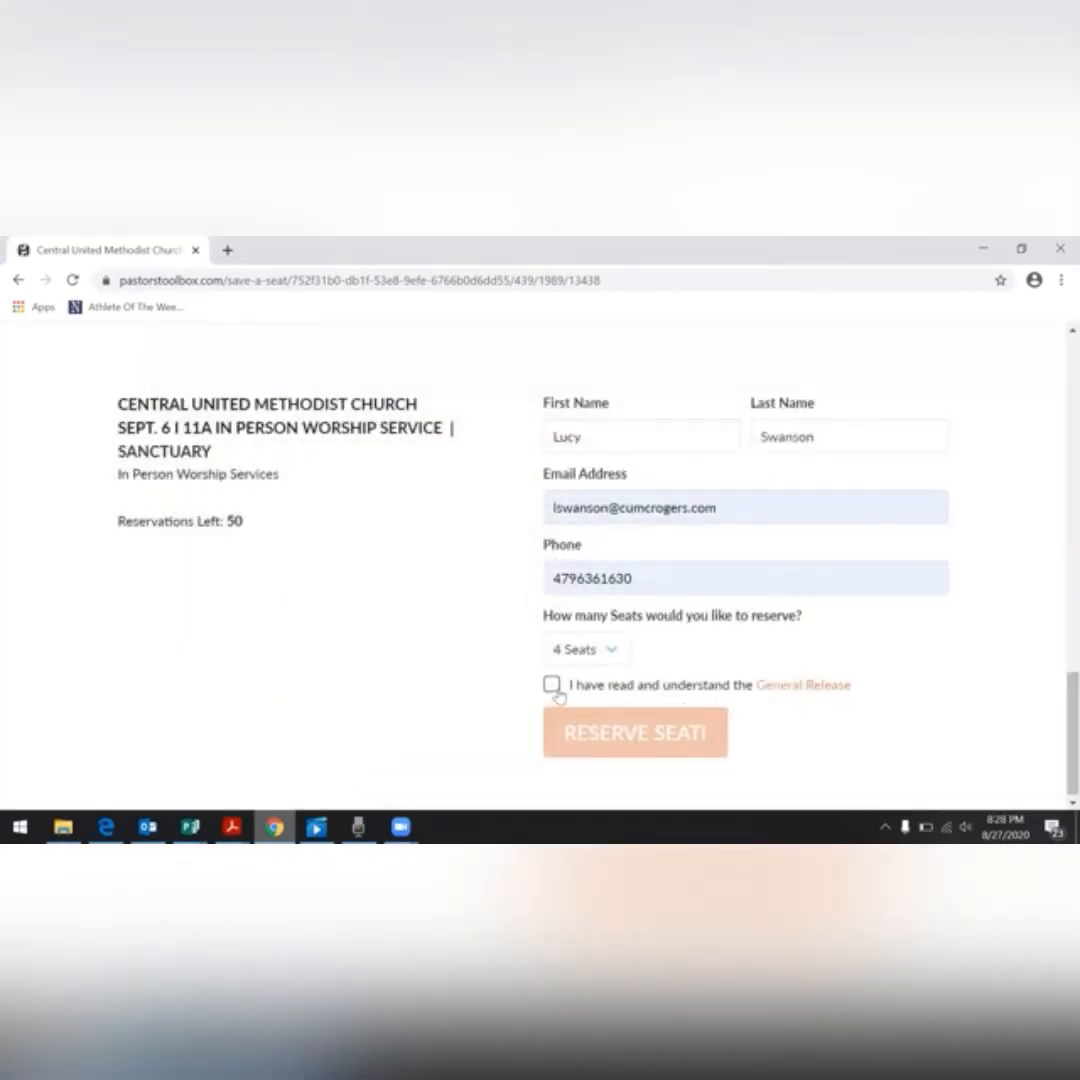
Tick the General Release agreement checkbox and press RESERVE SEAT! for four seats.
click(552, 685)
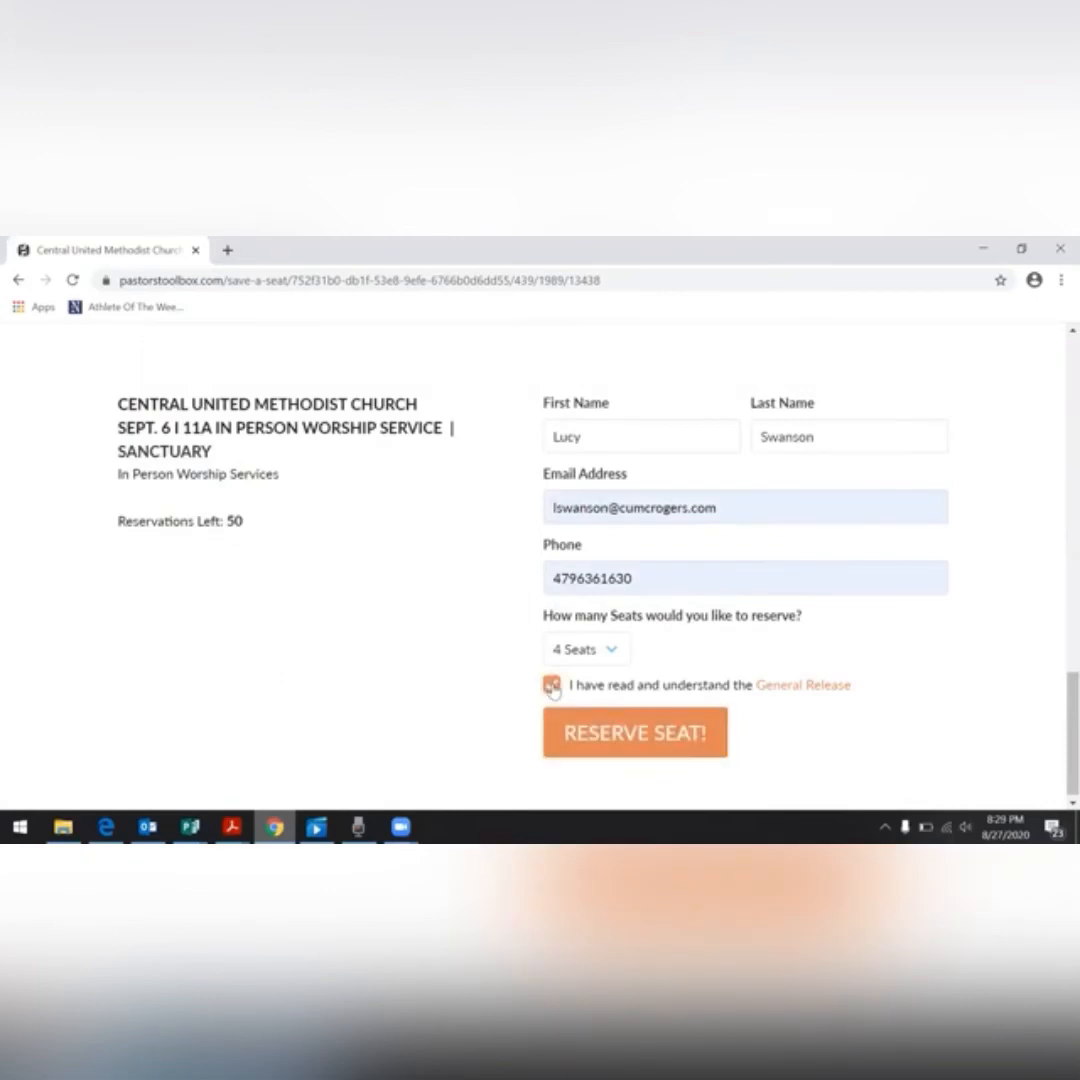
click(551, 685)
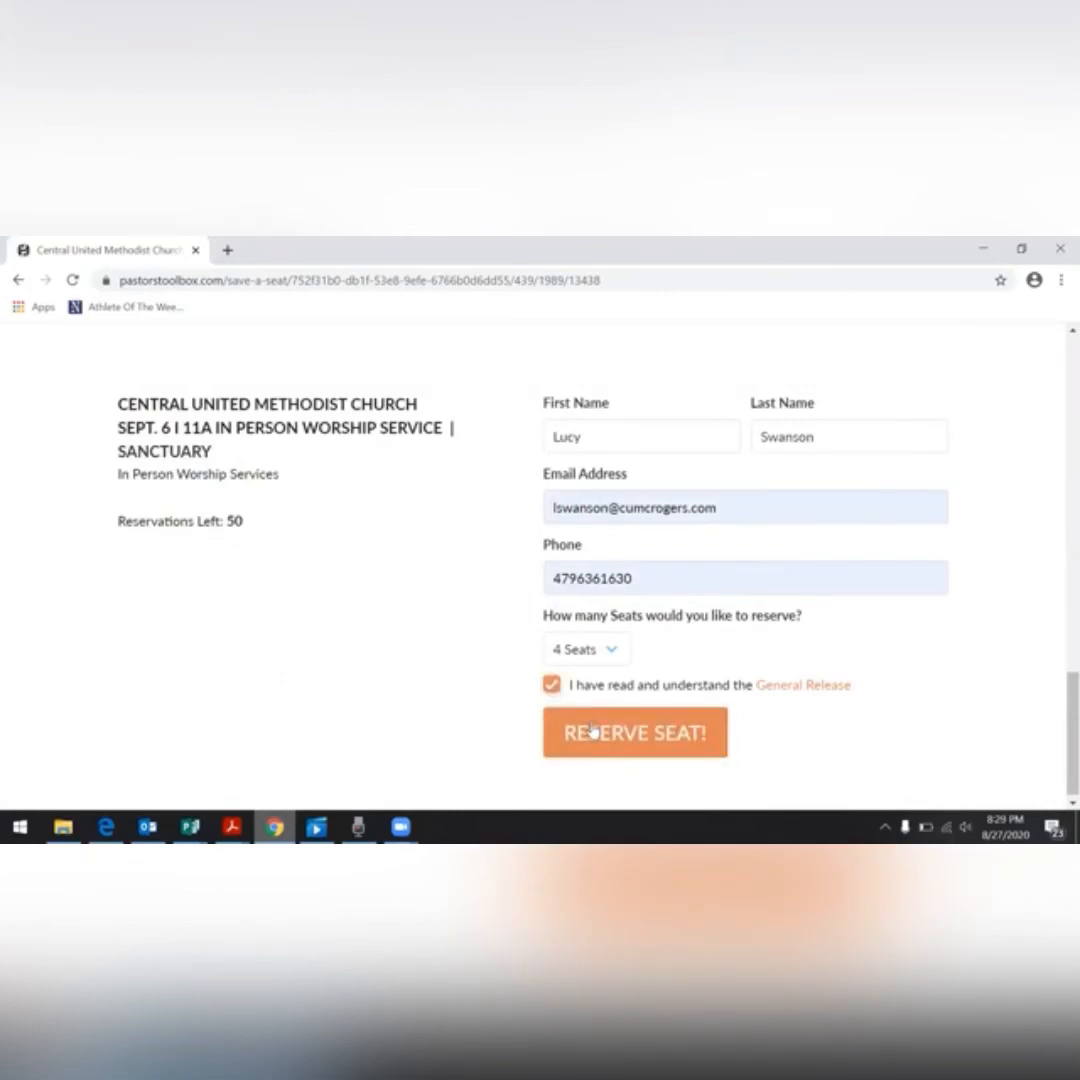
click(634, 732)
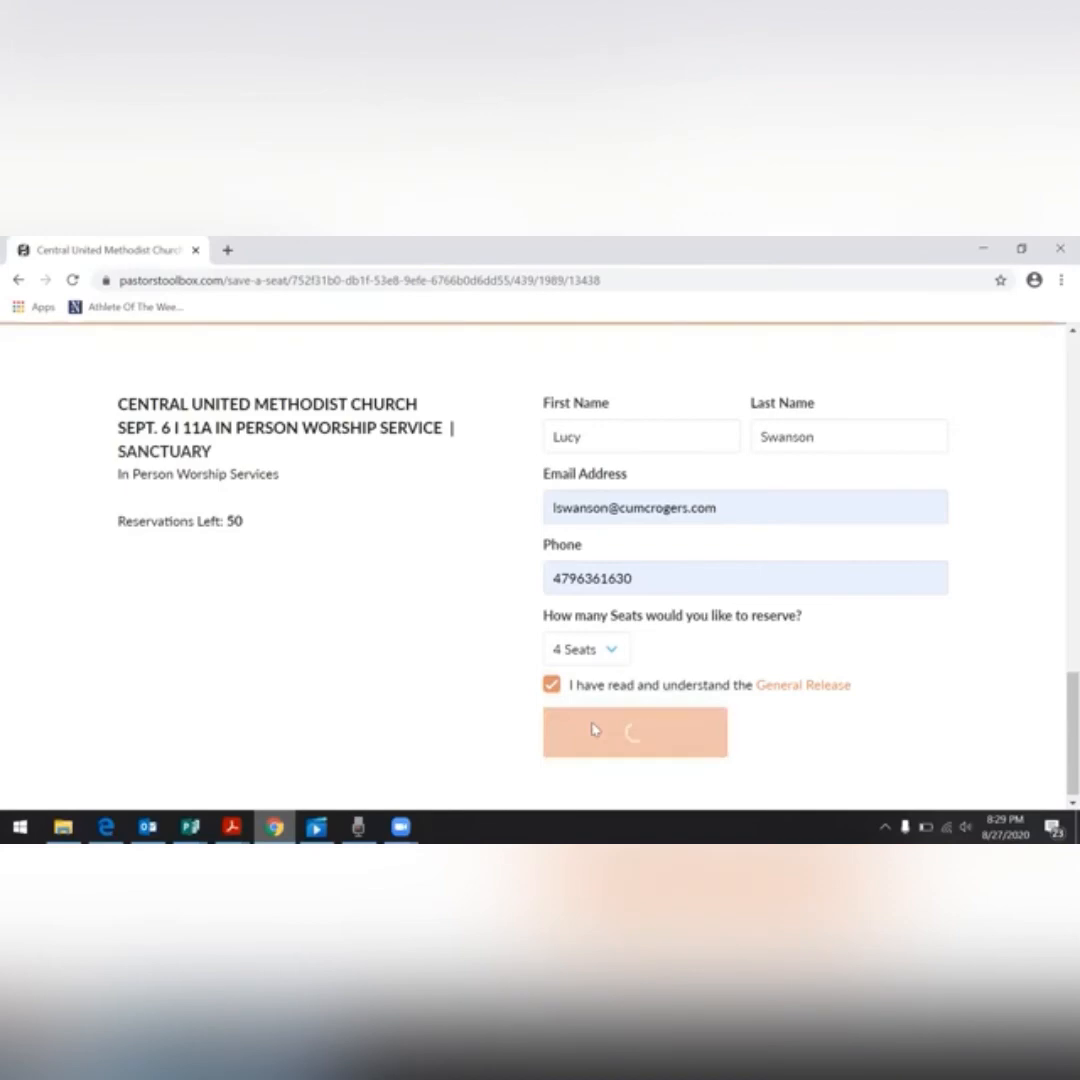
click(634, 731)
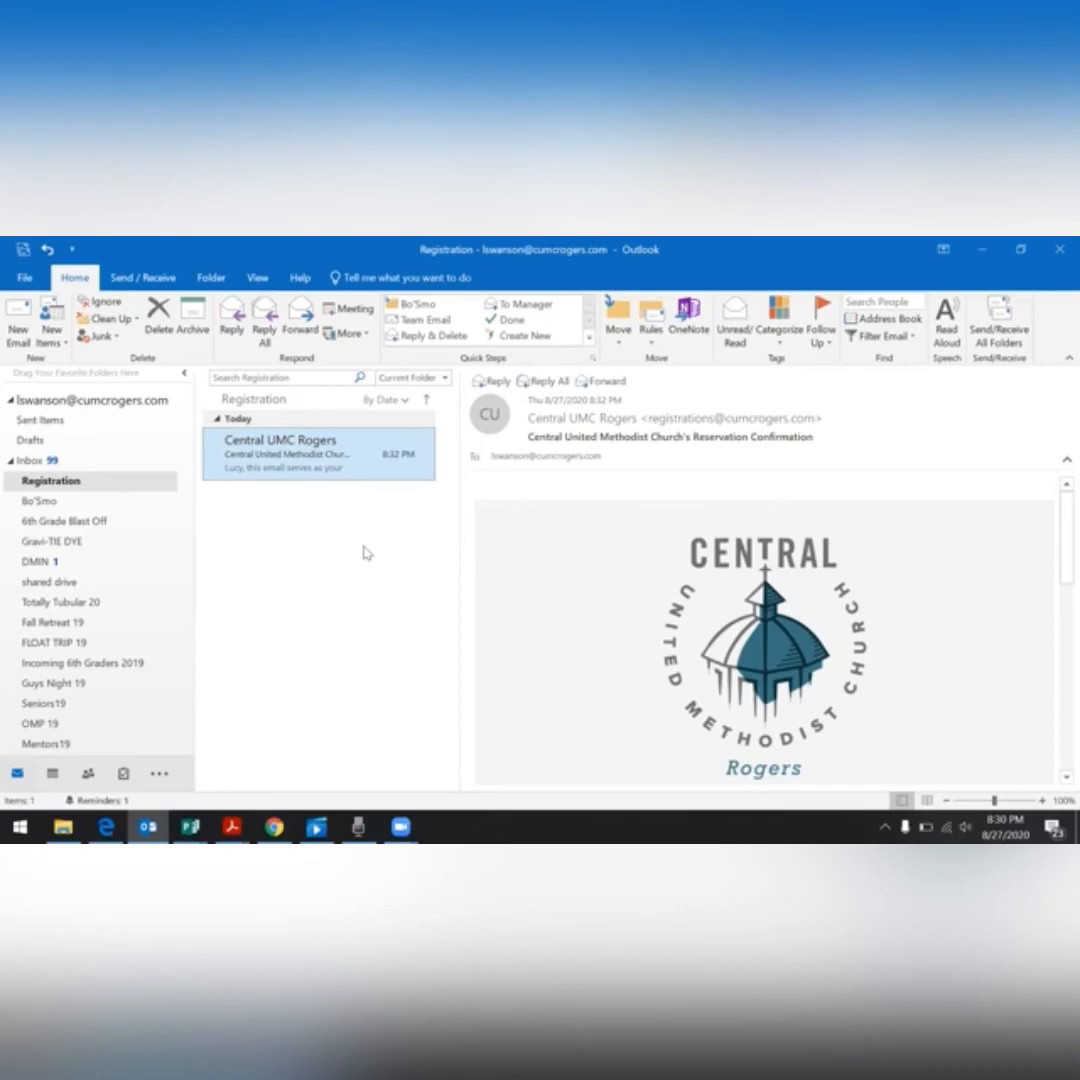
Scroll the Central UMC Rogers email to show the Sept. 6 reservation for 4 adults.
scroll(down, 3)
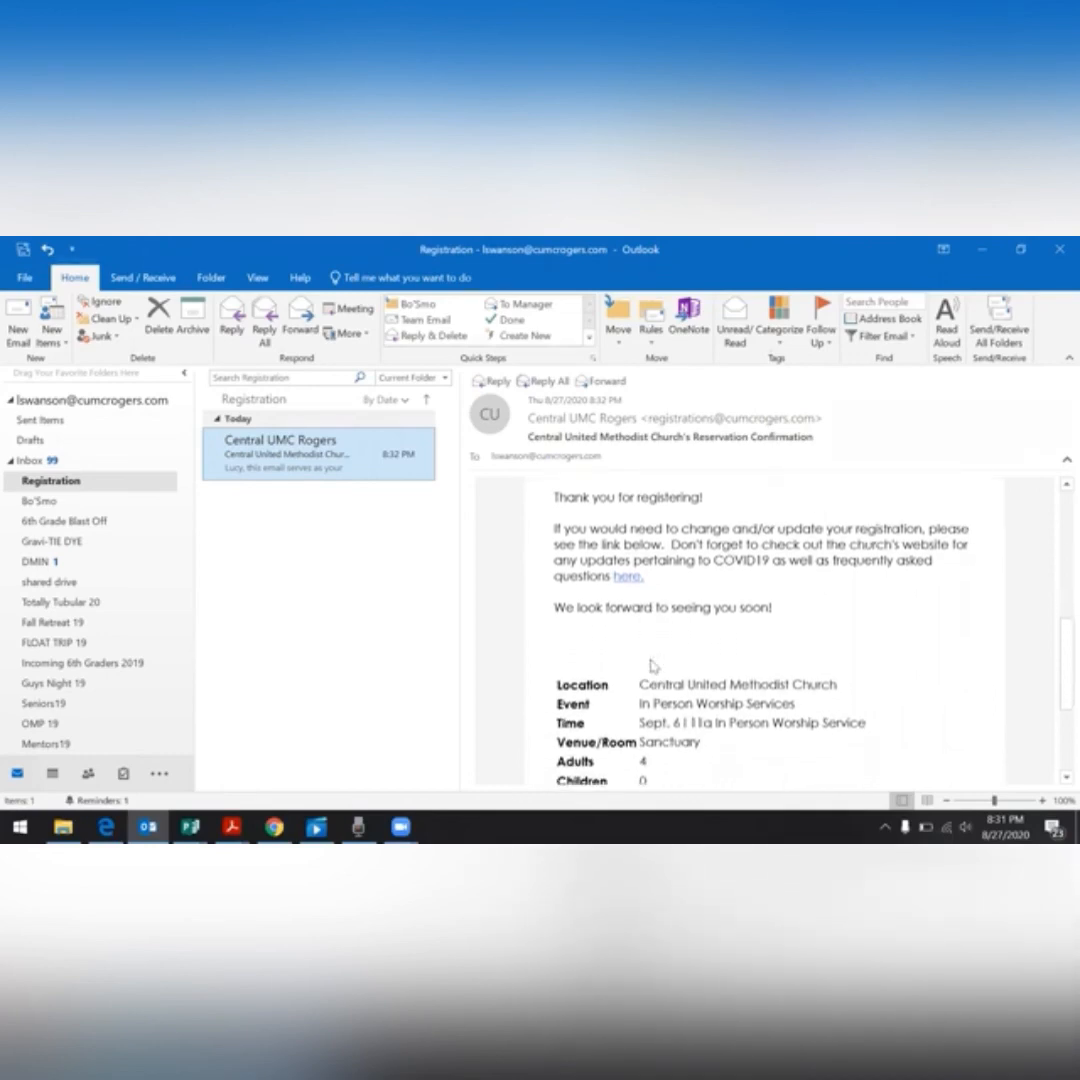
scroll(down, 3)
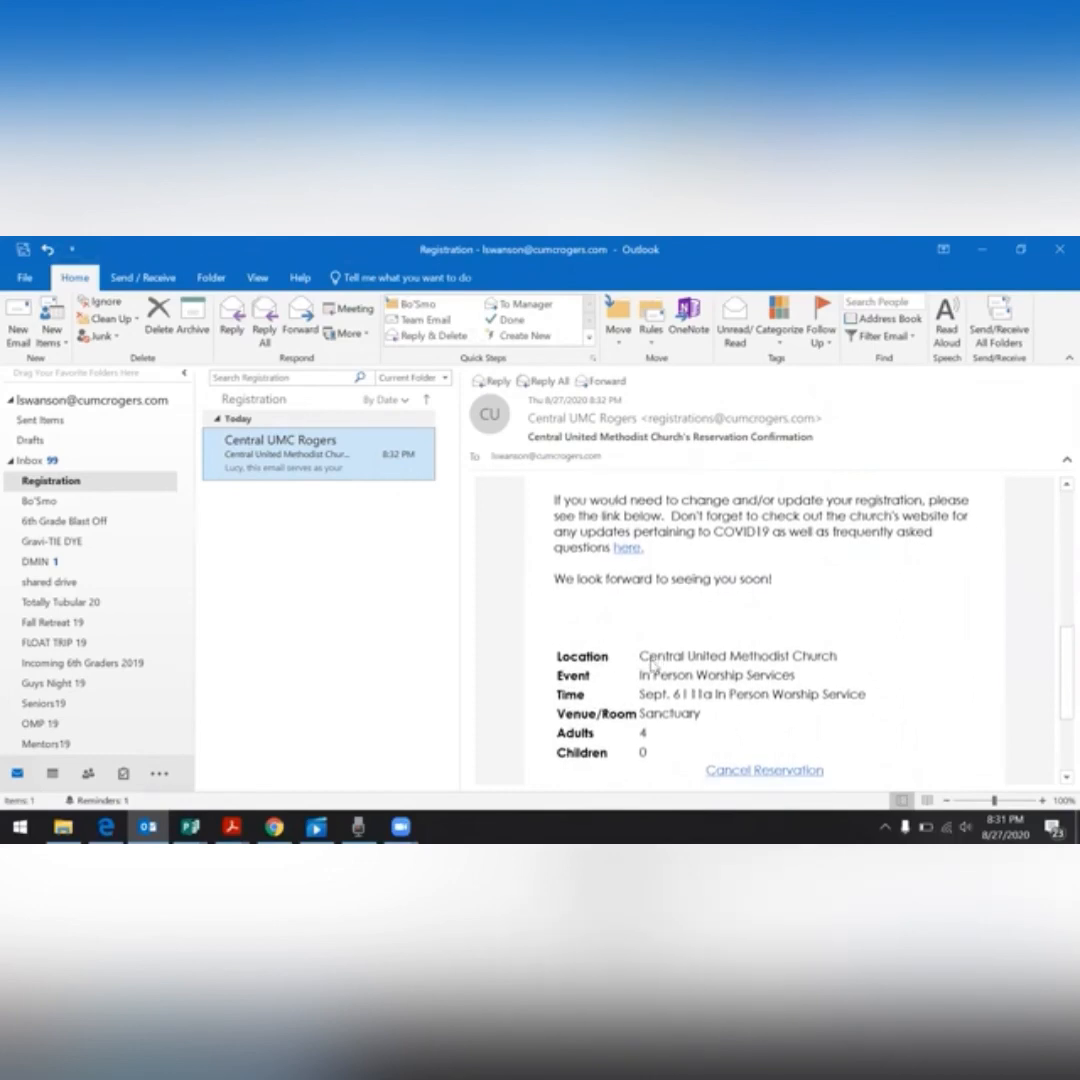
mouse_move(658, 742)
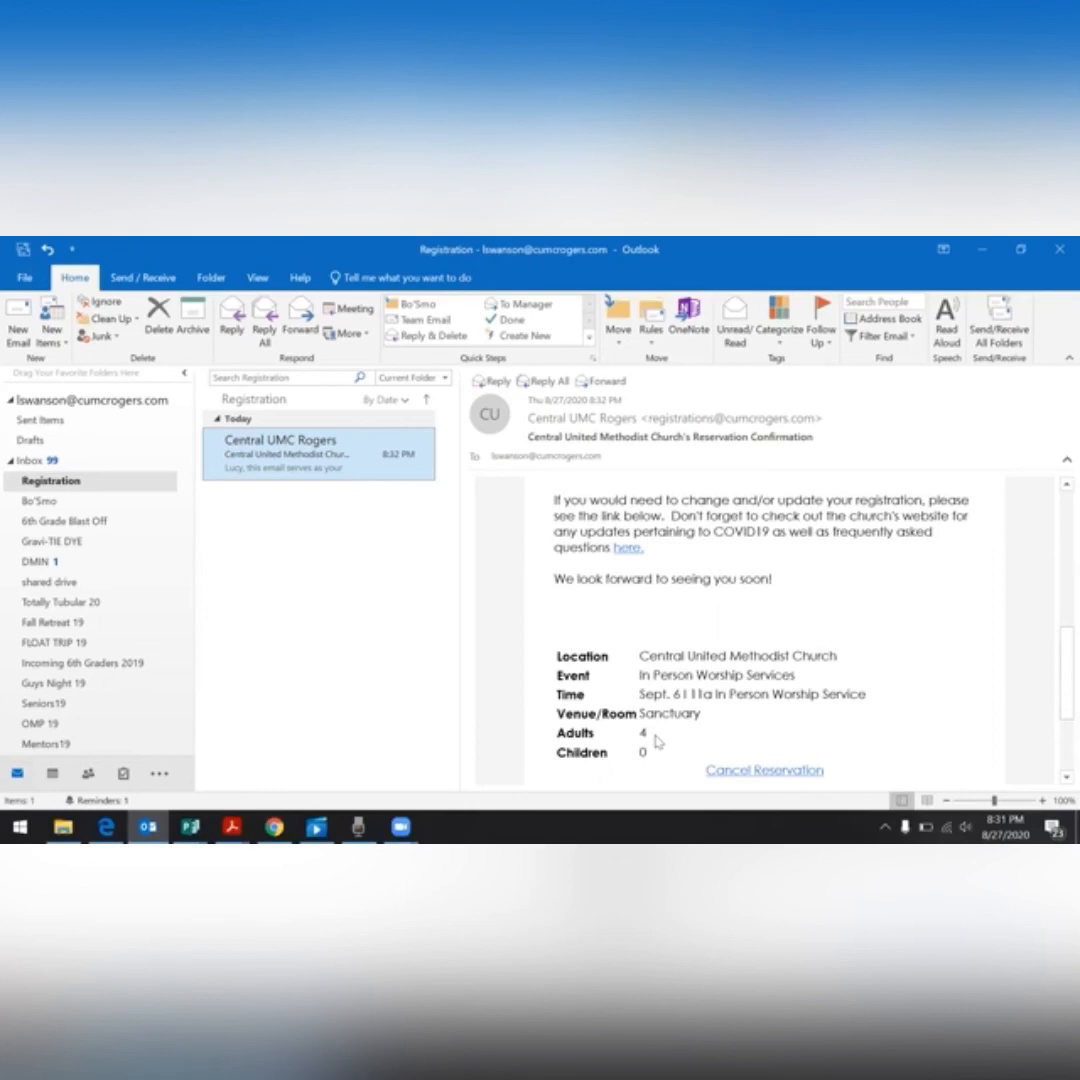
mouse_move(705, 714)
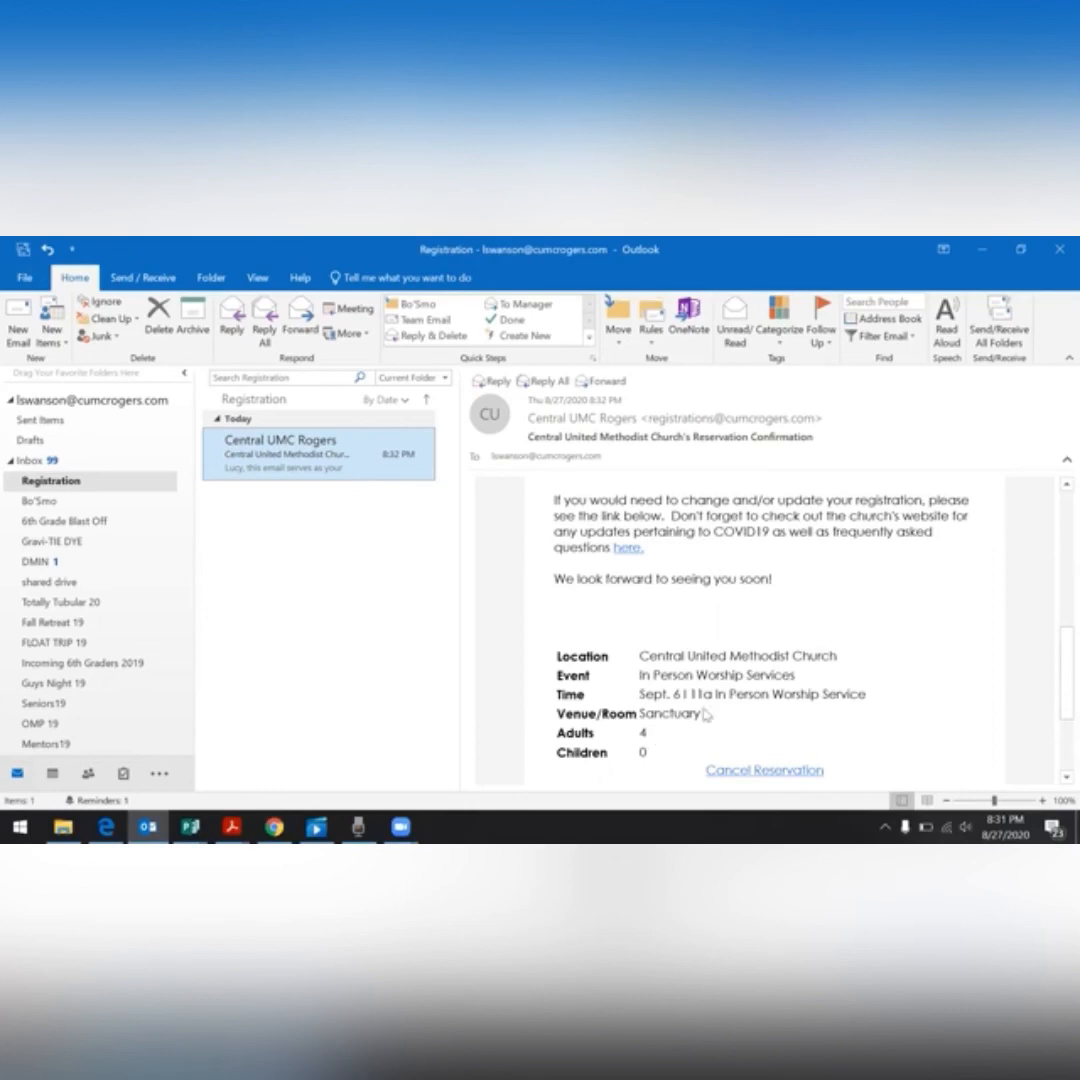
mouse_move(728, 727)
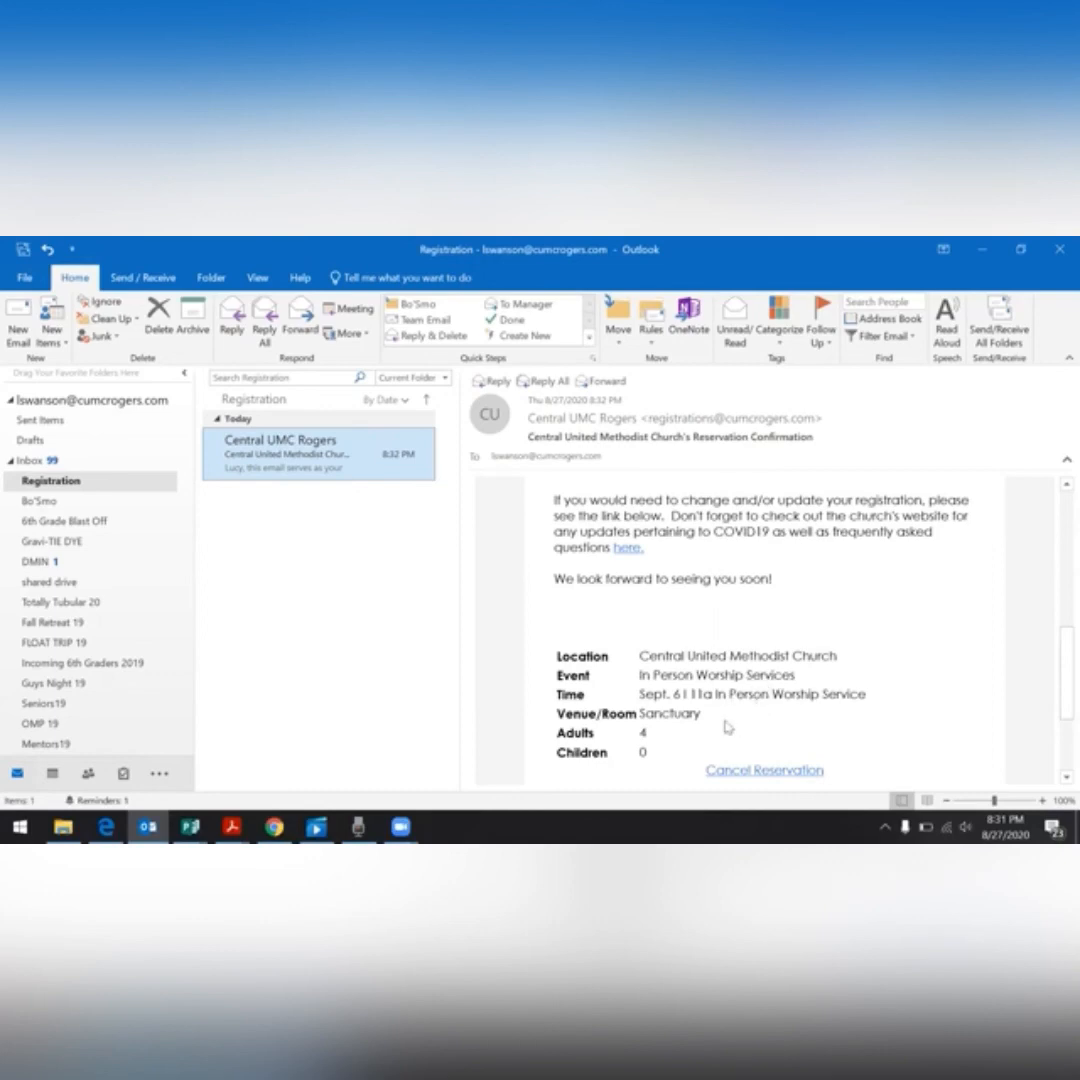